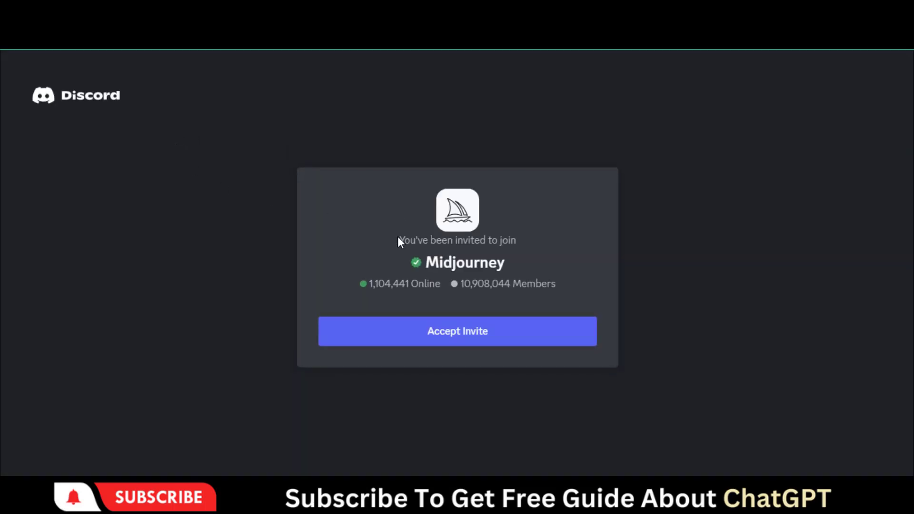
Accept the Midjourney server invite and pass the 'I am human' hCaptcha check.
{"action": "left_click", "coordinate": [458, 332]}
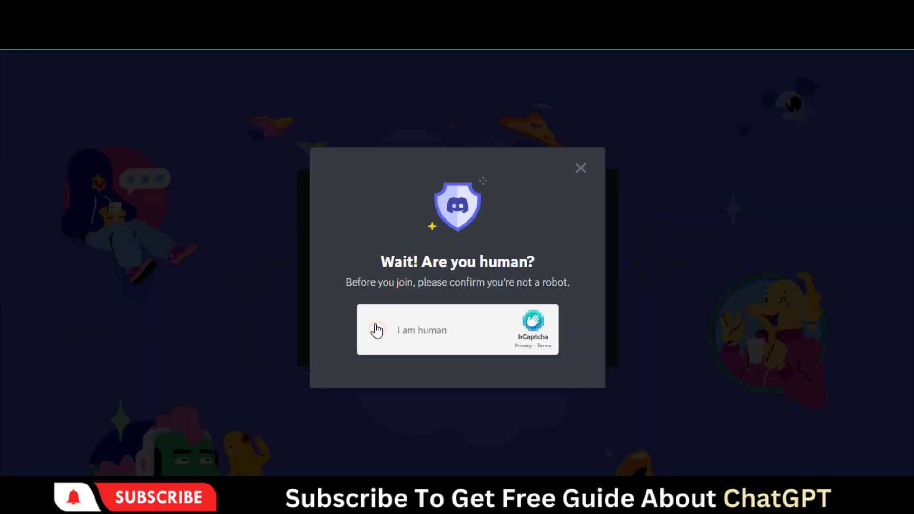
{"action": "left_click", "coordinate": [377, 330]}
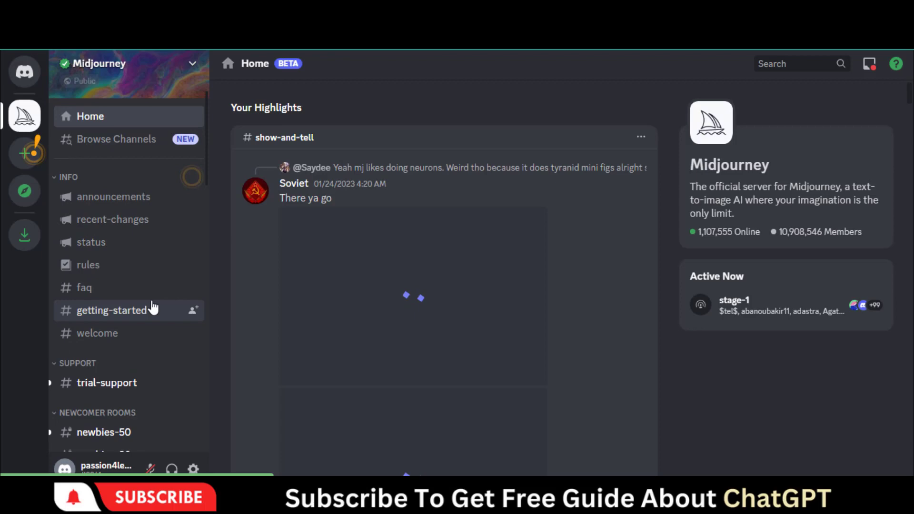
Scroll down to NEWCOMER ROOMS and enter the #newbies-50 channel.
{"action": "scroll", "scroll_direction": "down", "scroll_amount": 3}
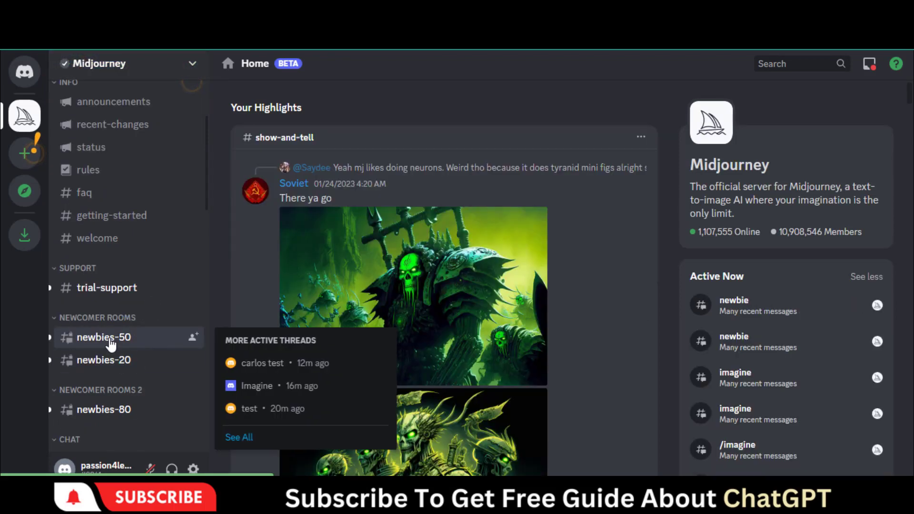
{"action": "left_click", "coordinate": [103, 337]}
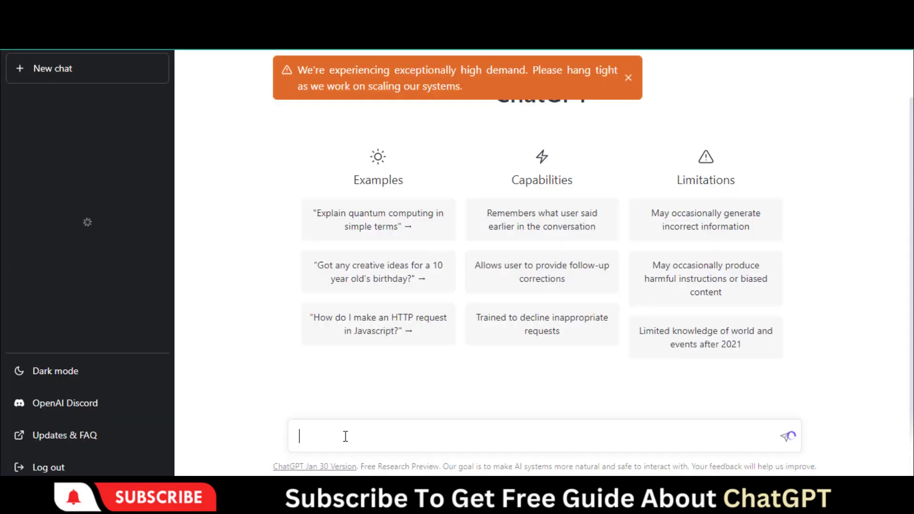
Send ChatGPT the prompt 'describe space atmosphere'.
{"action": "type", "text": "describe s"}
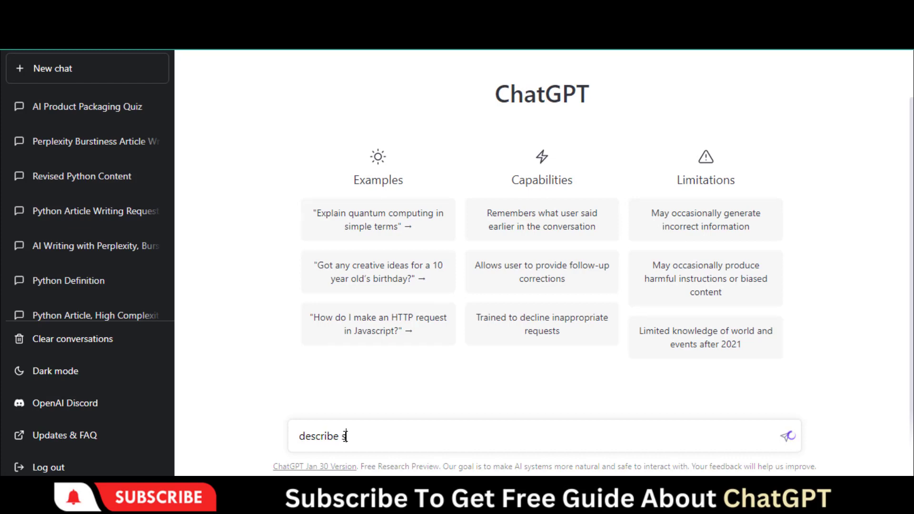
{"action": "type", "text": "pace"}
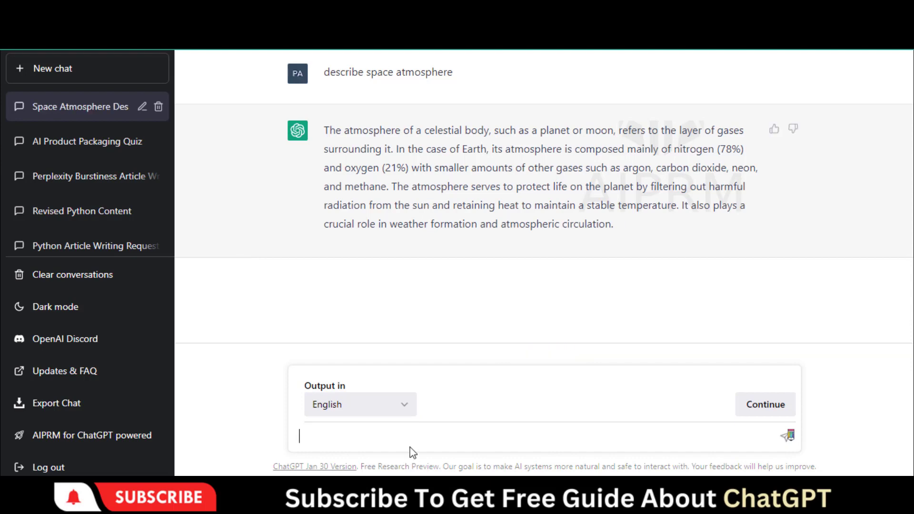
Request comma-separated nouns and adjectives, then select the first nouns in the reply.
{"action": "type", "text": "descend noun and adjectives"}
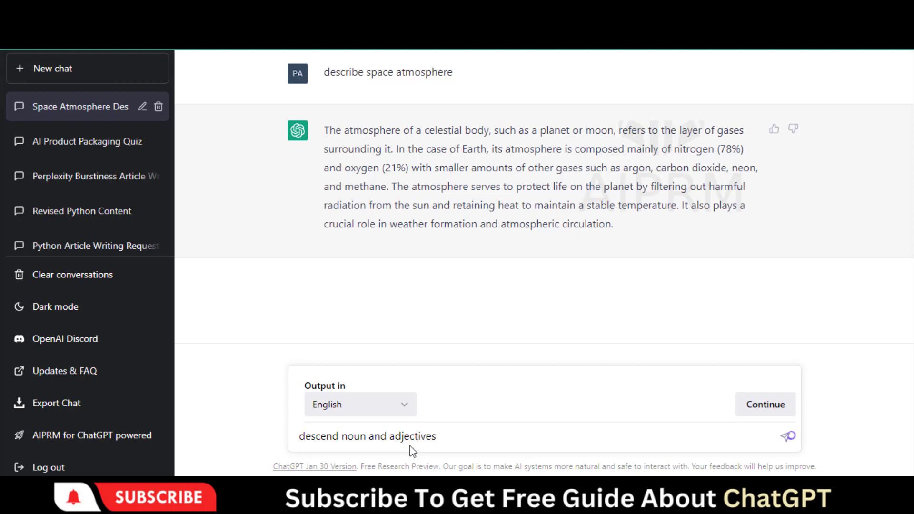
{"action": "type", "text": "','sep"}
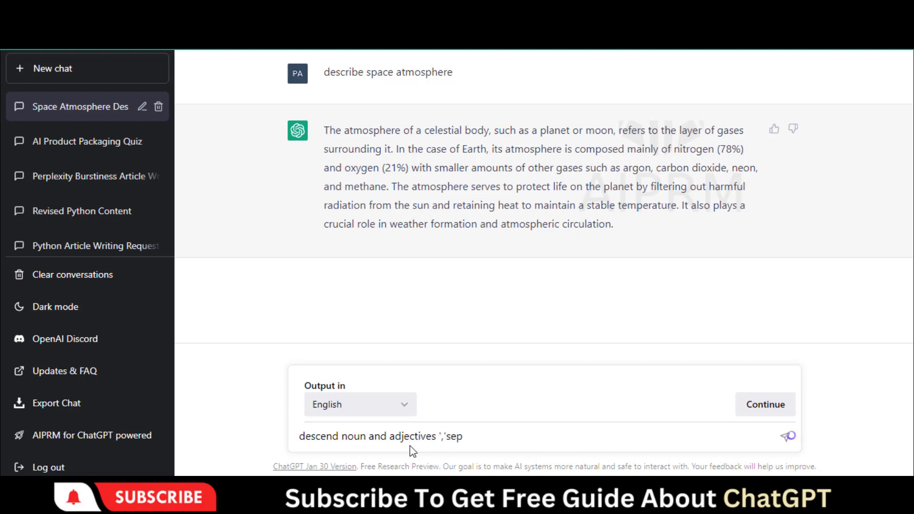
{"action": "left_click", "coordinate": [784, 435]}
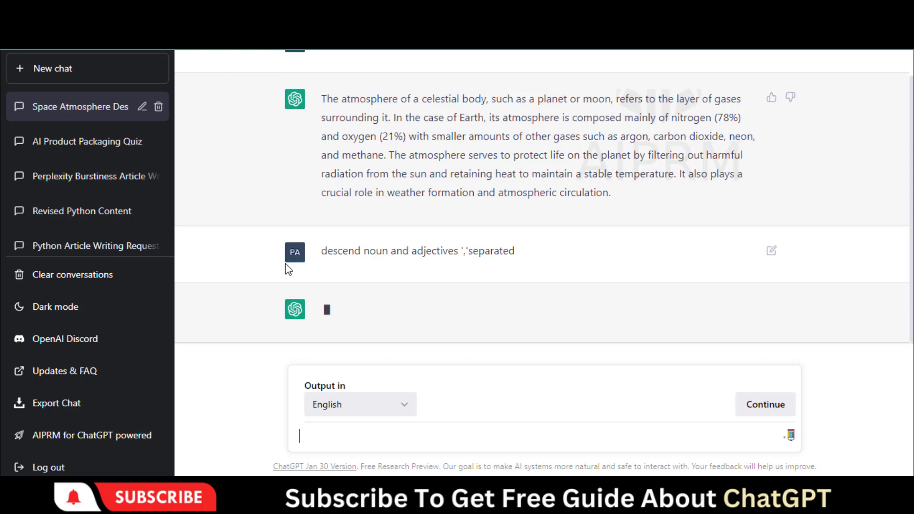
{"action": "mouse_move", "coordinate": [254, 282]}
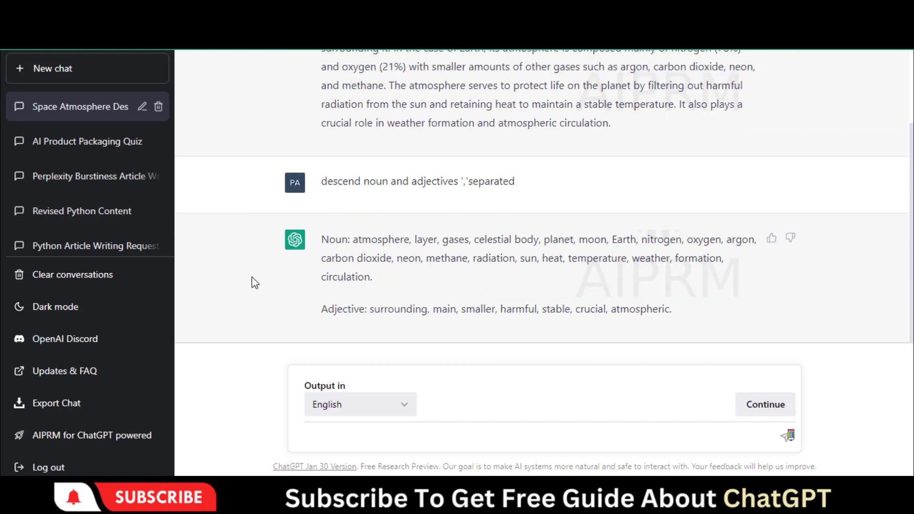
{"action": "left_click_drag", "start_coordinate": [353, 239], "coordinate": [524, 239]}
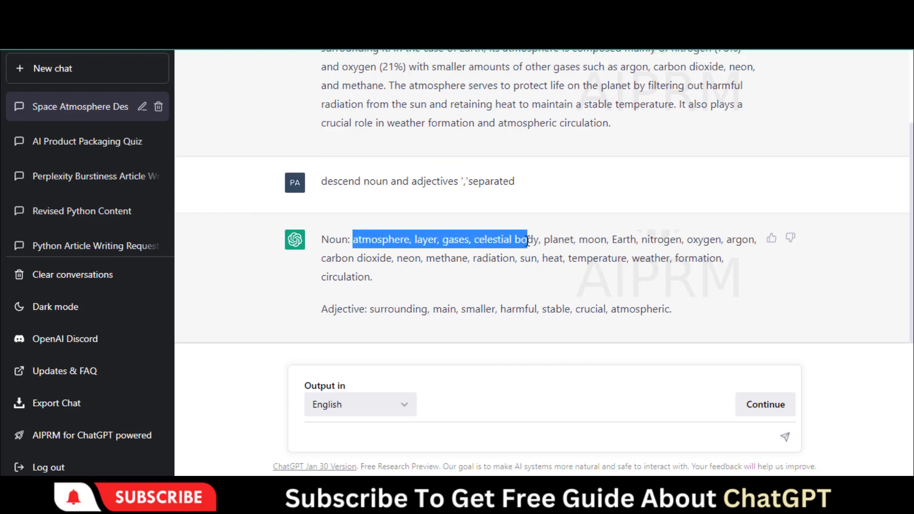
{"action": "left_click_drag", "start_coordinate": [524, 239], "coordinate": [637, 239]}
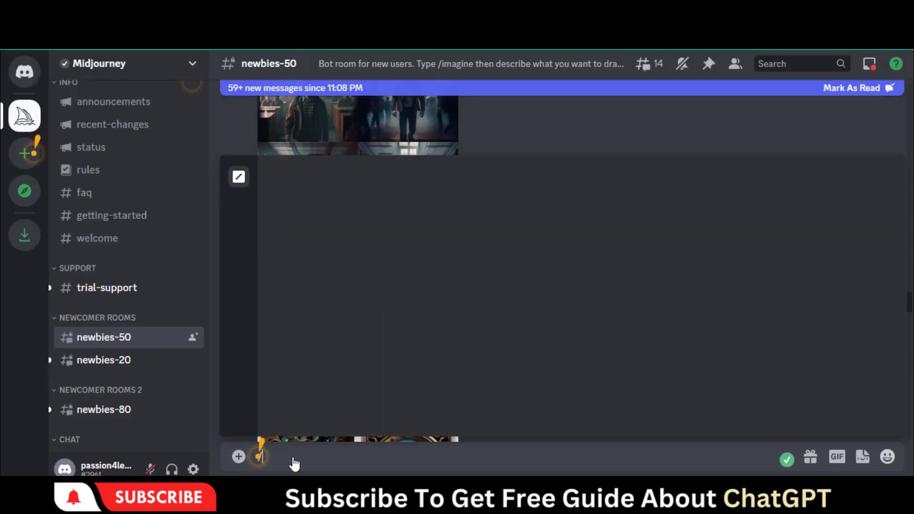
Write an /imagine prompt: 'atmosphere, layer, gases, celestial body, planet, moon, Earth, realistic, --v 4'.
{"action": "type", "text": "/imai"}
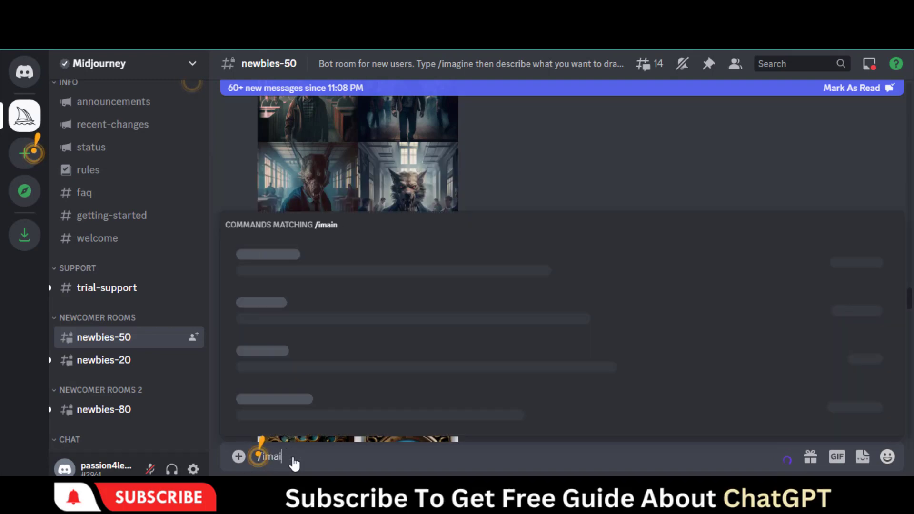
{"action": "type", "text": "g"}
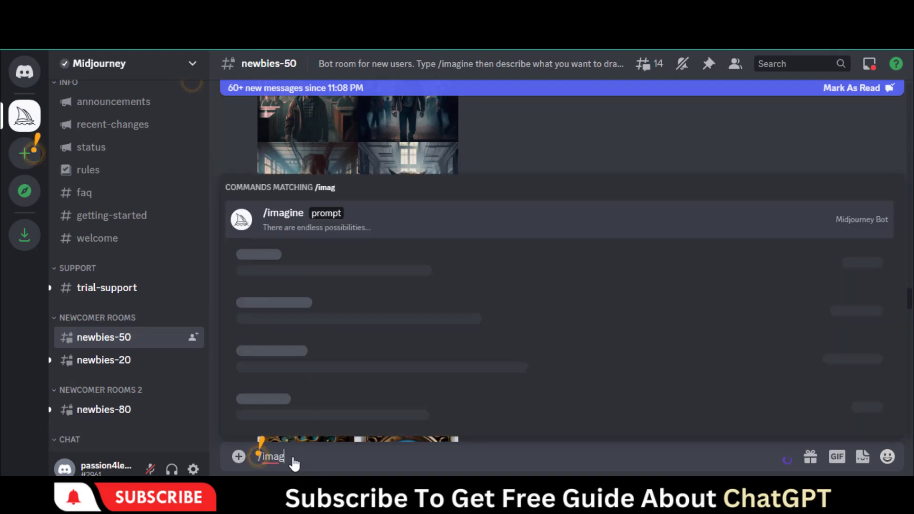
{"action": "left_click", "coordinate": [302, 220]}
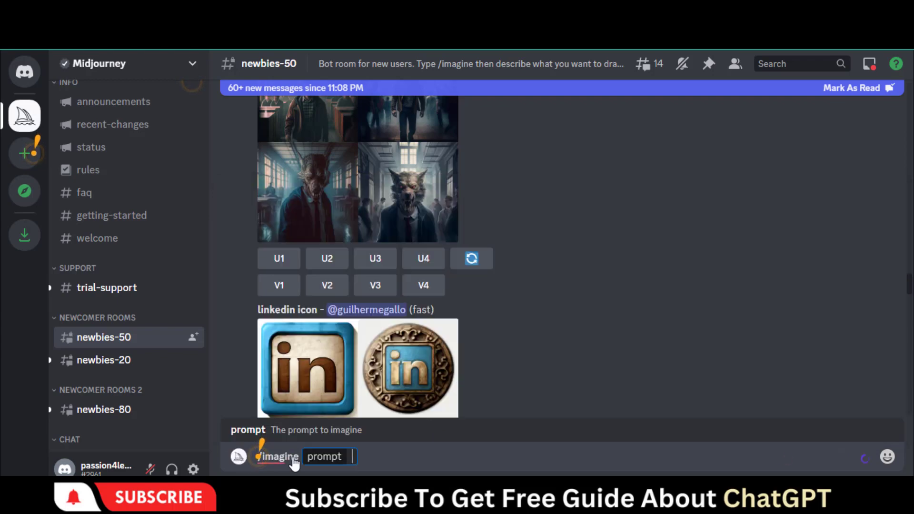
{"action": "type", "text": "atmosphere, layer, gases, celestial body, planet, moon, Earth, 4k"}
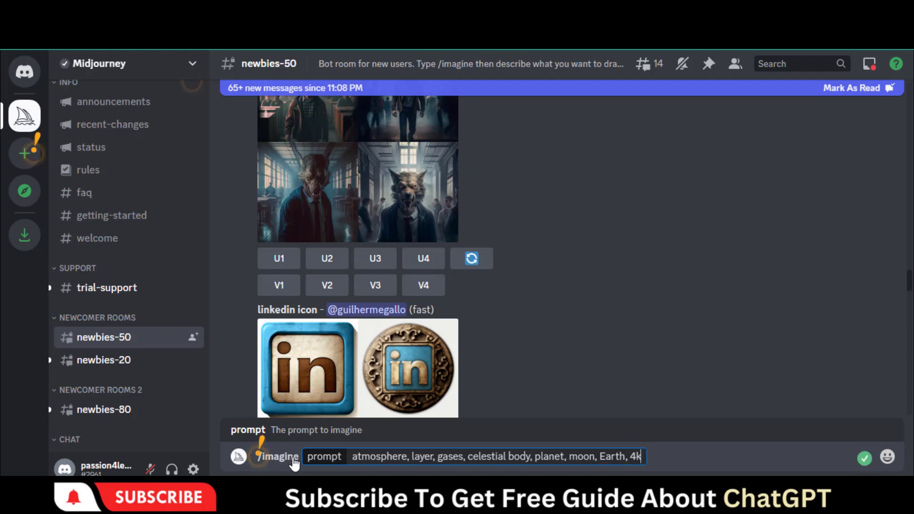
{"action": "type", "text": ", real"}
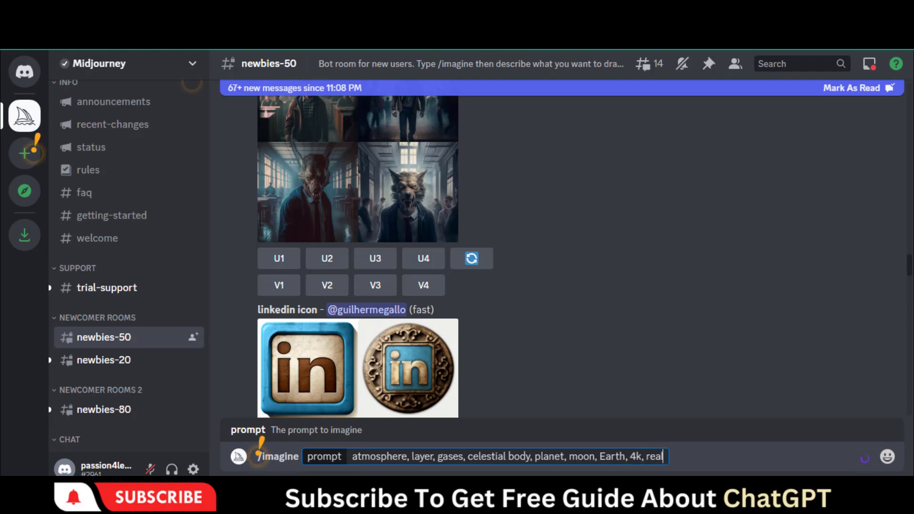
{"action": "type", "text": "istic,"}
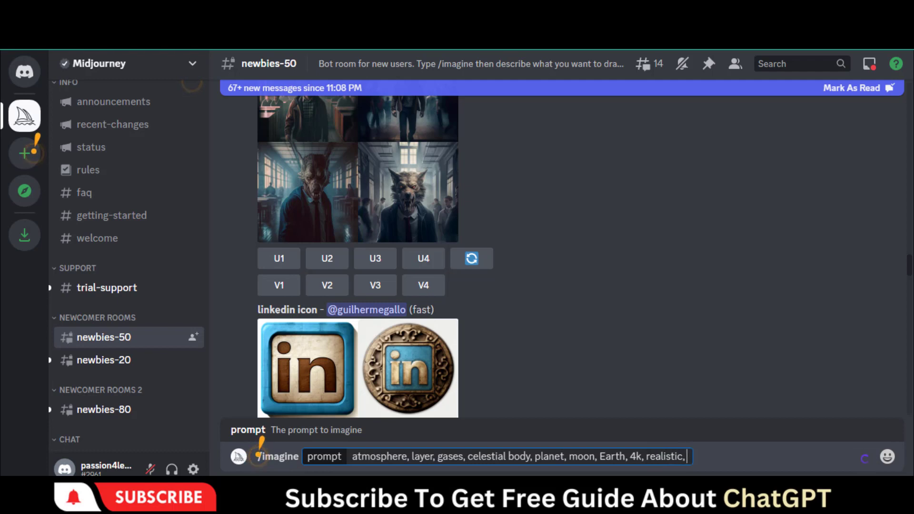
{"action": "type", "text": "--"}
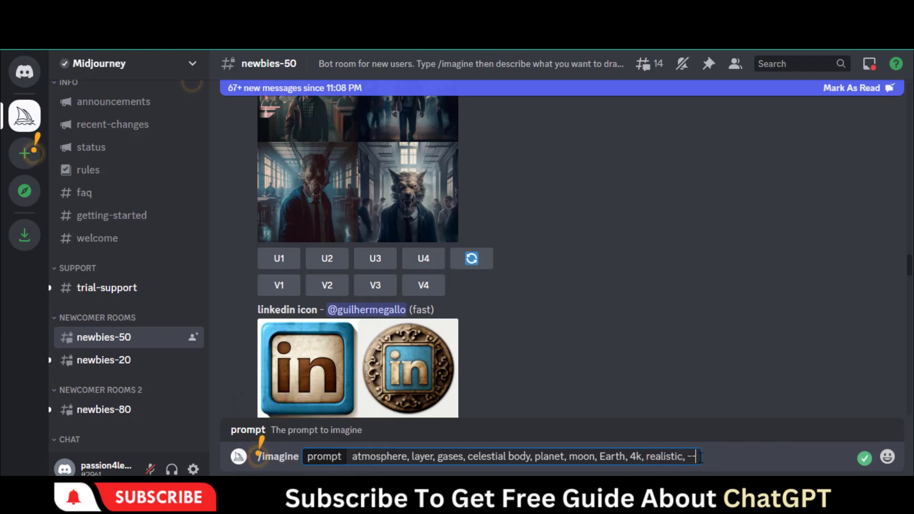
{"action": "type", "text": "v 4"}
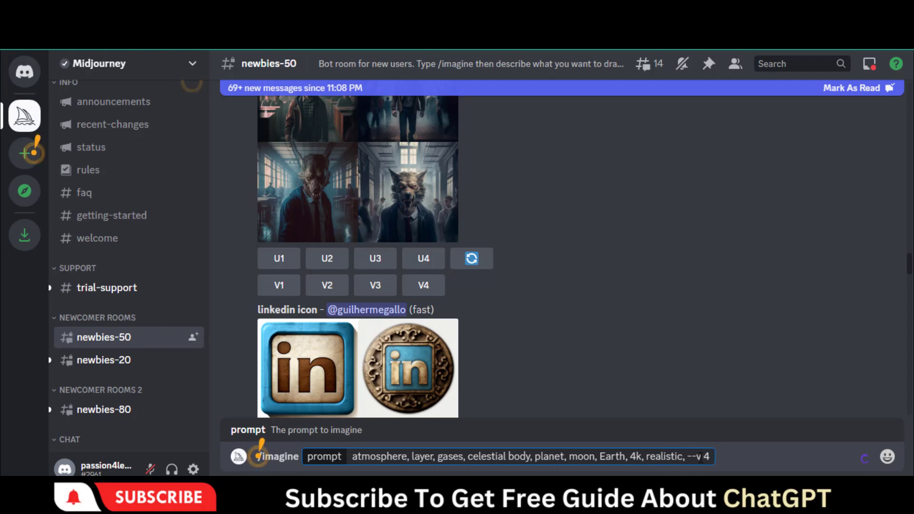
Append '--ar 2:3' to the end of the planet prompt.
{"action": "left_click", "coordinate": [502, 456]}
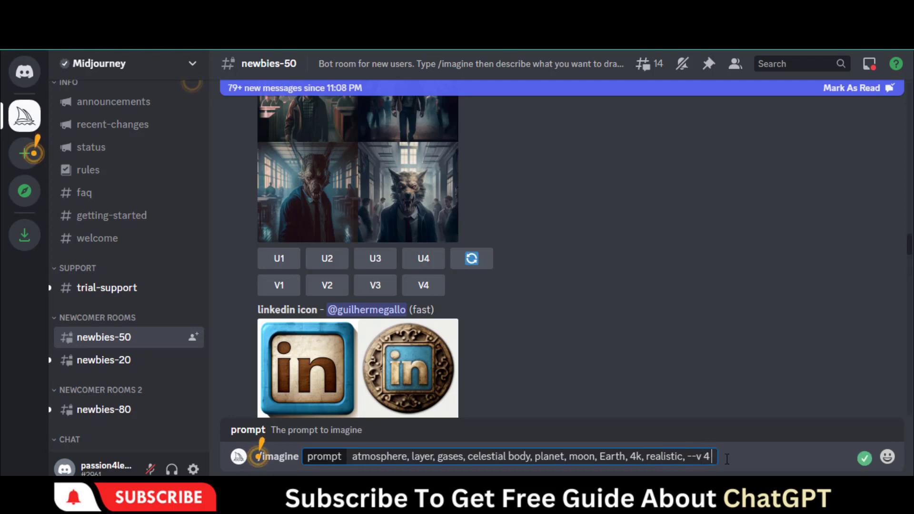
{"action": "type", "text": "--ar"}
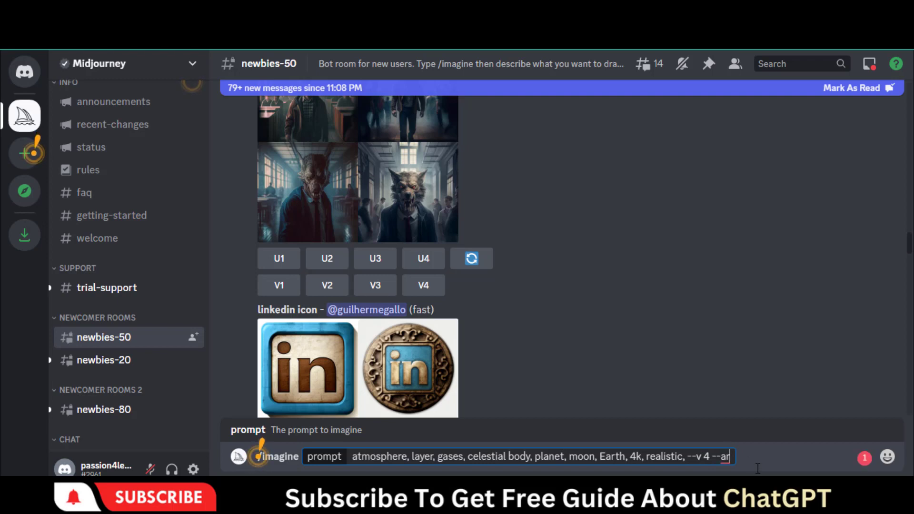
{"action": "type", "text": "2:"}
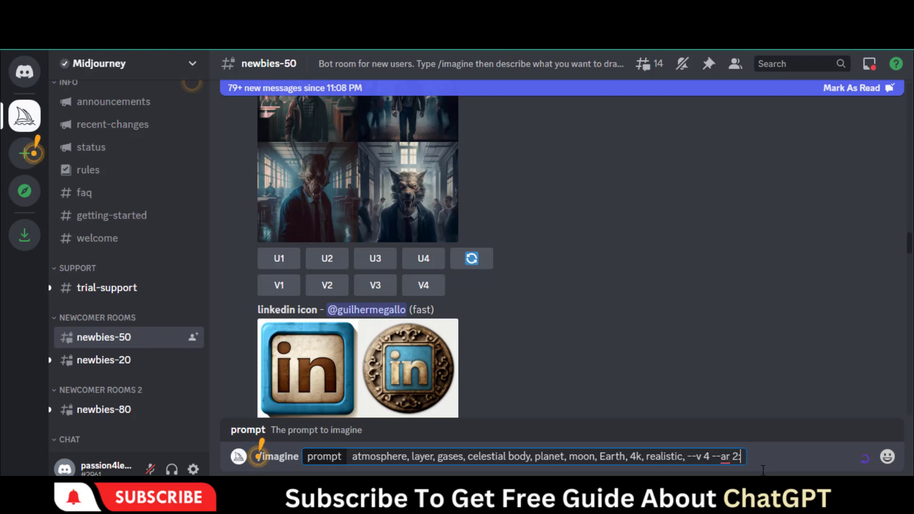
{"action": "type", "text": "3"}
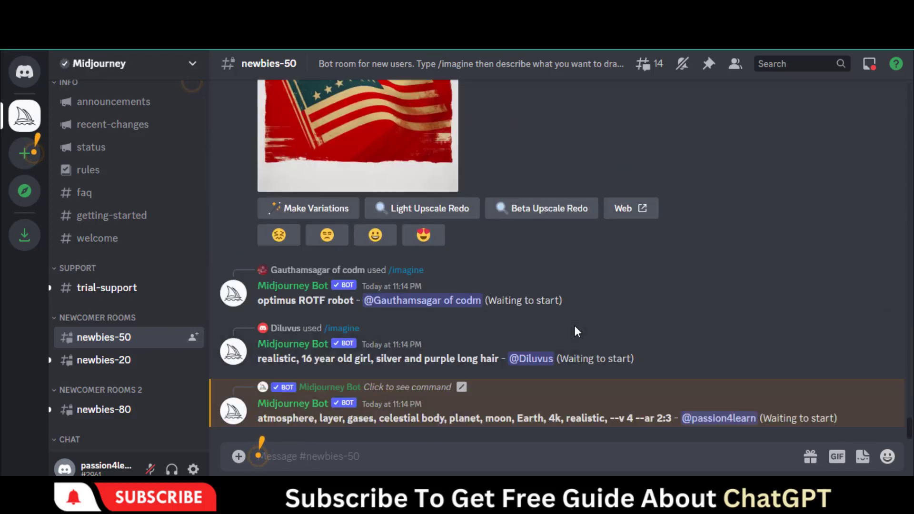
Scroll newbies-50 until the bot's four-image realistic planet grid appears.
{"action": "scroll", "scroll_direction": "down", "scroll_amount": 3}
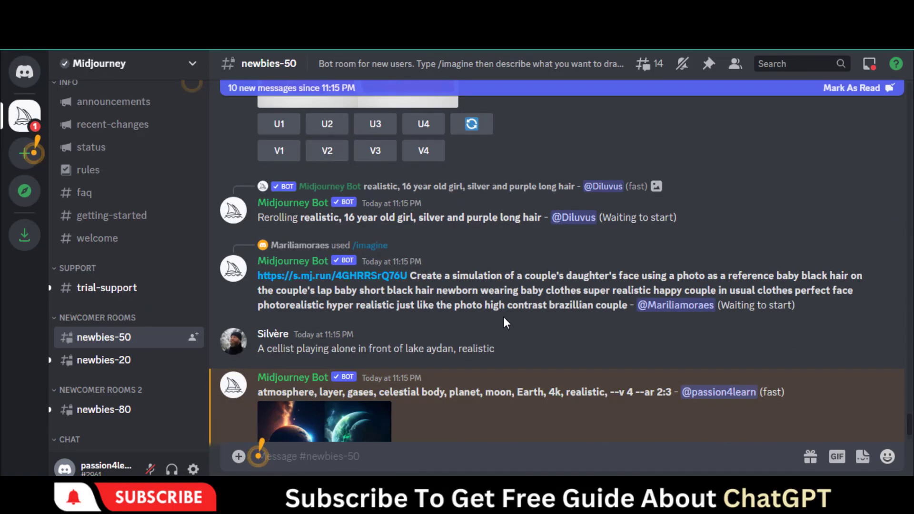
{"action": "scroll", "scroll_direction": "down", "scroll_amount": 3}
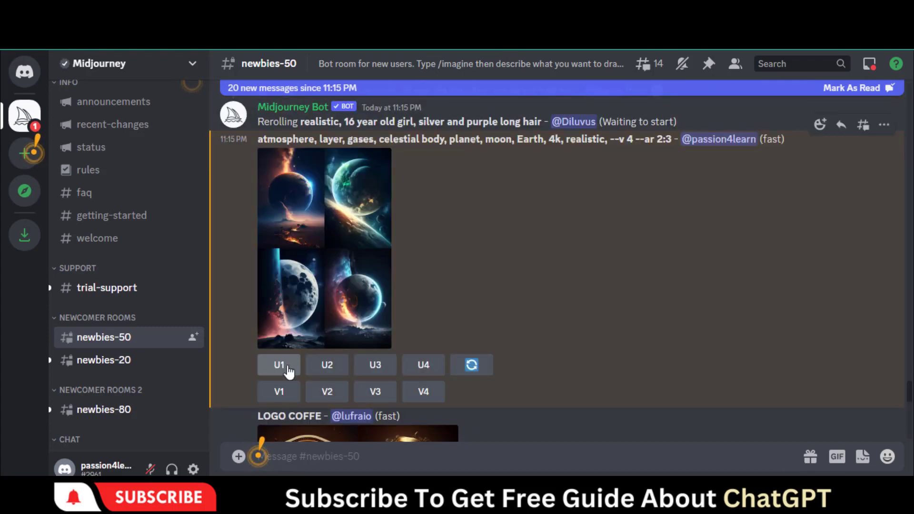
{"action": "scroll", "scroll_direction": "down", "scroll_amount": 3}
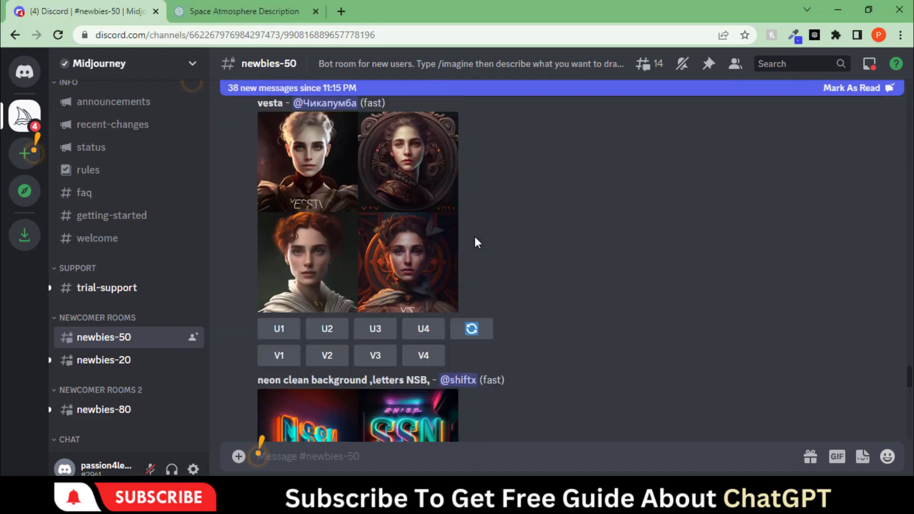
Request V4 variations of the fourth planet and scroll to the upscaled result.
{"action": "scroll", "scroll_direction": "down", "scroll_amount": 3}
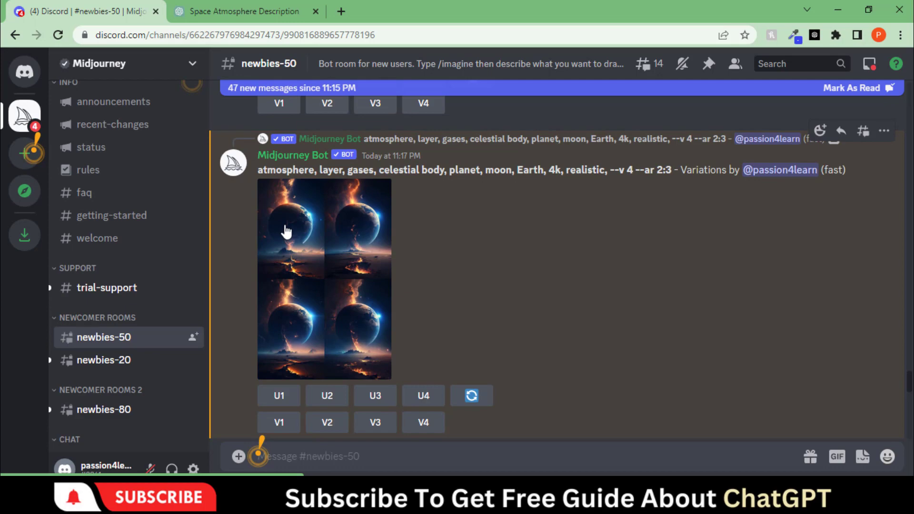
{"action": "left_click", "coordinate": [423, 422]}
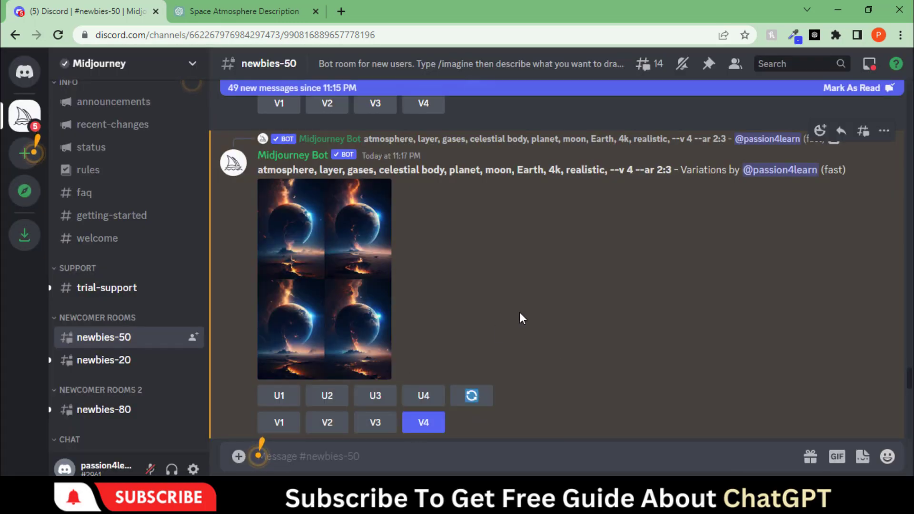
{"action": "scroll", "scroll_direction": "down", "scroll_amount": 3}
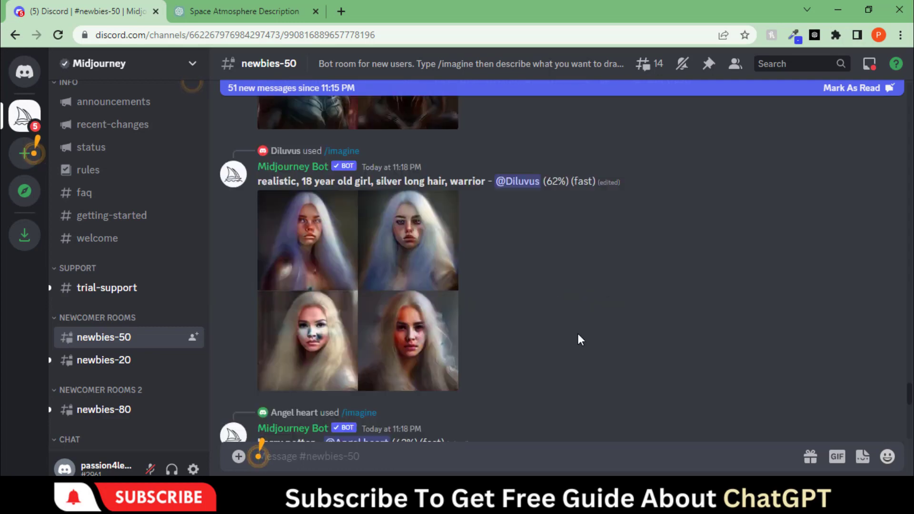
{"action": "scroll", "scroll_direction": "down", "scroll_amount": 3}
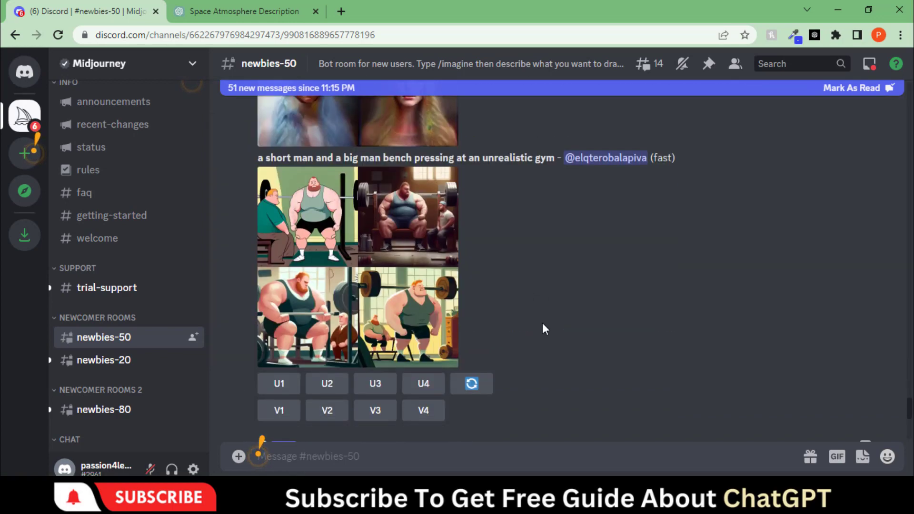
{"action": "scroll", "scroll_direction": "down", "scroll_amount": 3}
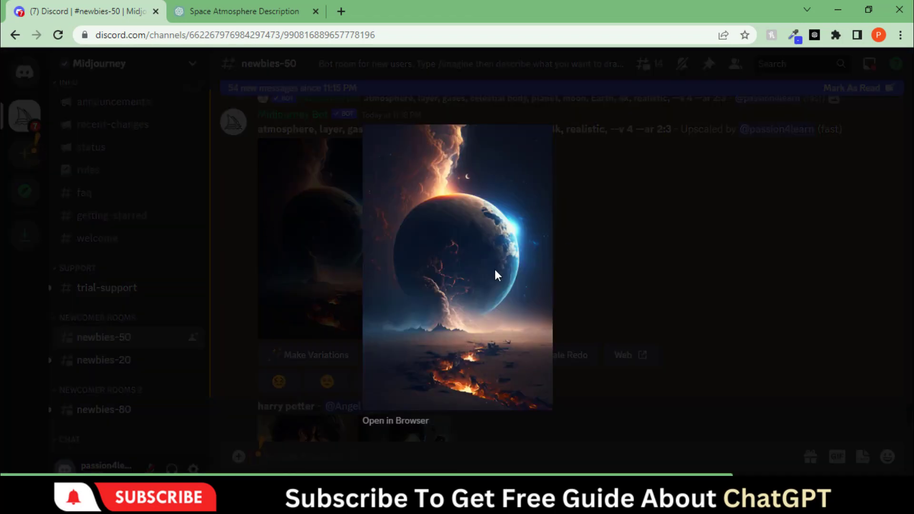
View the upscaled planet full-size in the browser, then return to Discord.
{"action": "left_click", "coordinate": [396, 421]}
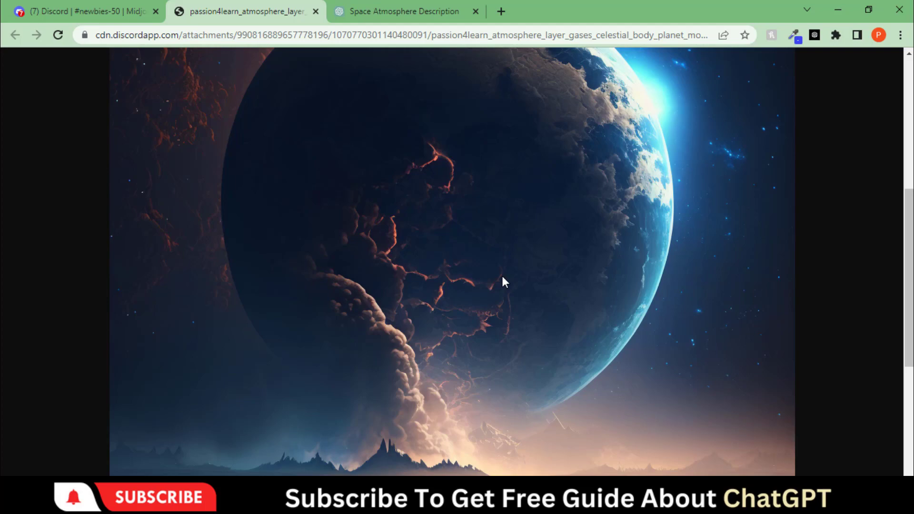
{"action": "left_click", "coordinate": [76, 11]}
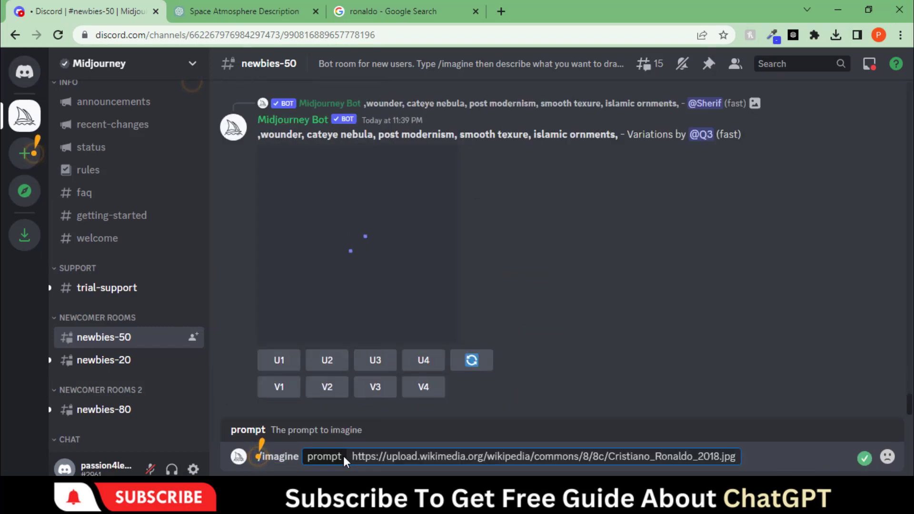
Submit the Ronaldo image-link prompt with 'cartoon character animated --q 5'.
{"action": "type", "text": "cartoon character animated"}
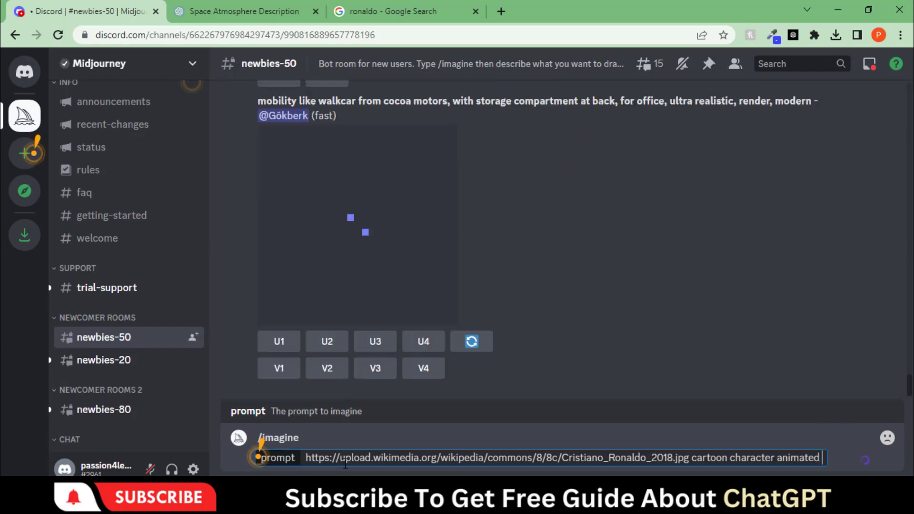
{"action": "type", "text": "--q 5"}
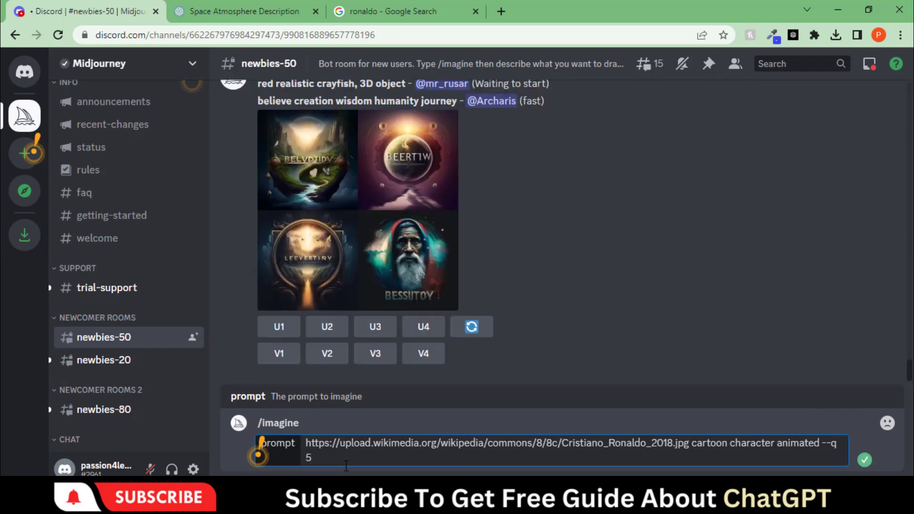
{"action": "key", "text": "Enter"}
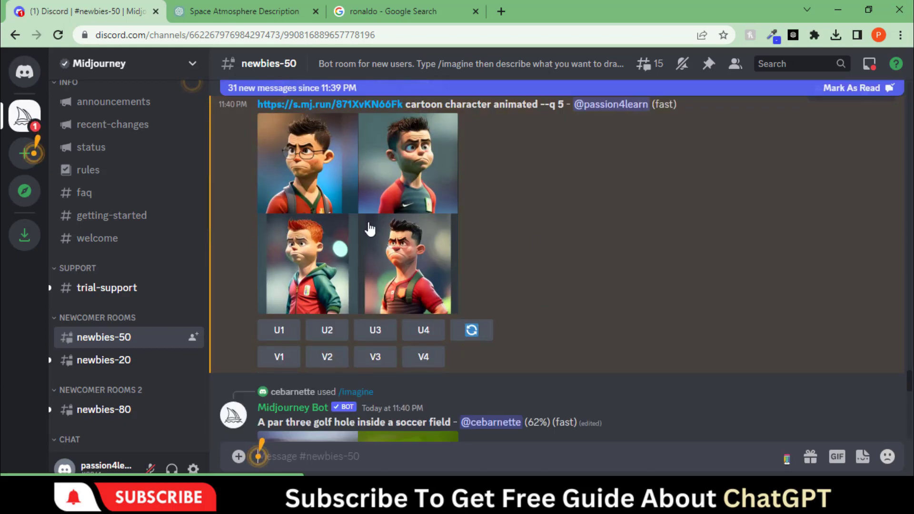
Upscale cartoon Ronaldo image 2 (U2) and open the variations grid preview.
{"action": "left_click", "coordinate": [371, 229]}
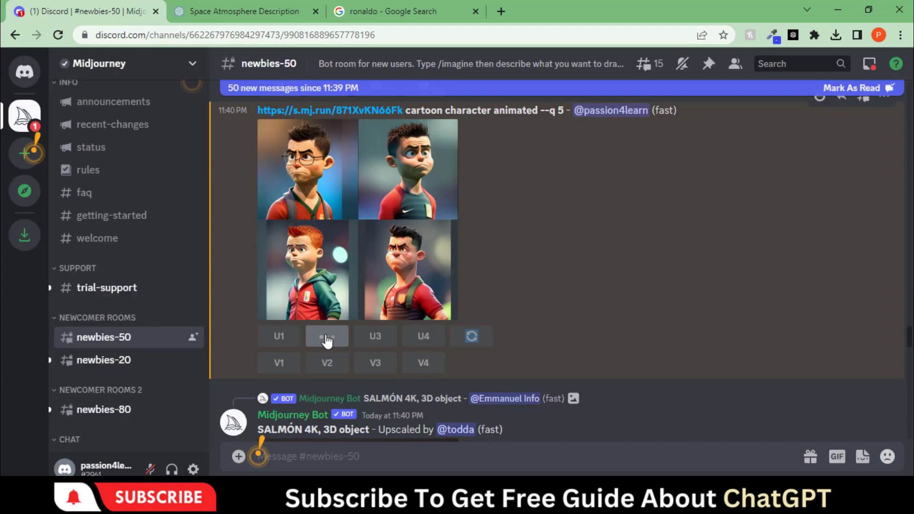
{"action": "left_click", "coordinate": [327, 336]}
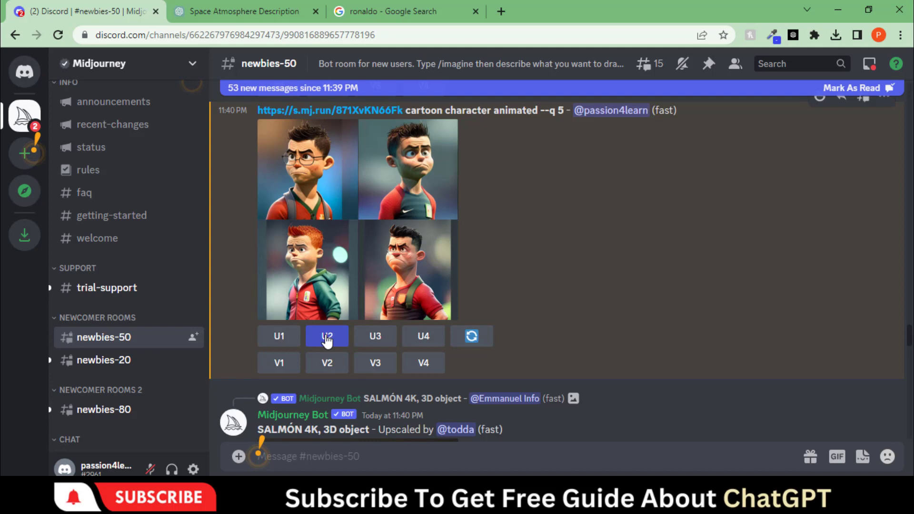
{"action": "left_click", "coordinate": [328, 337]}
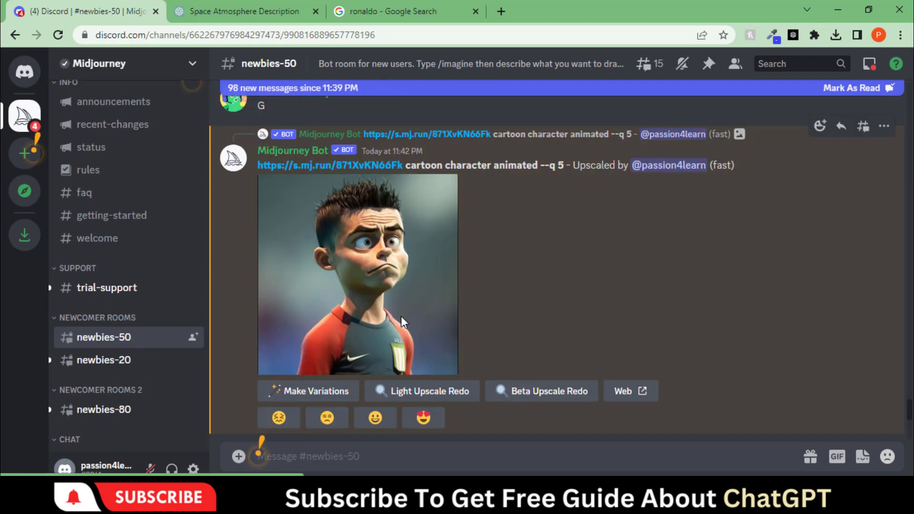
{"action": "left_click", "coordinate": [357, 274]}
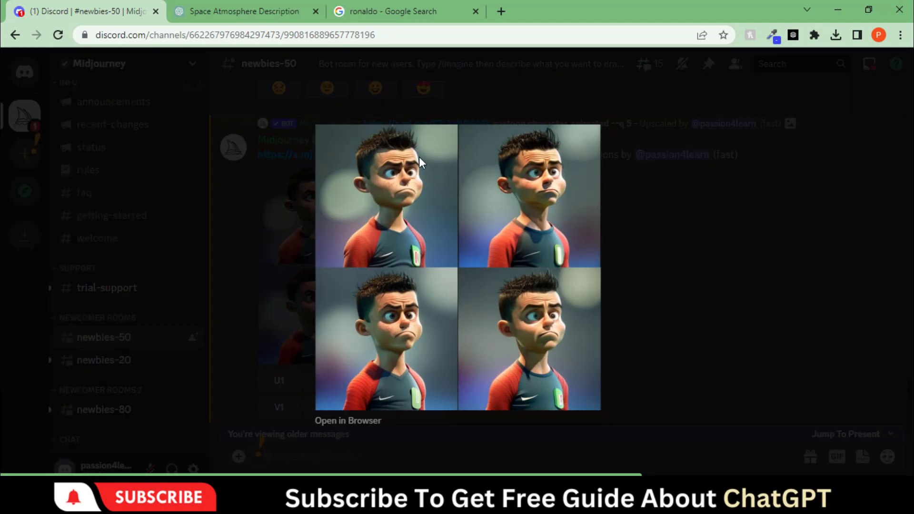